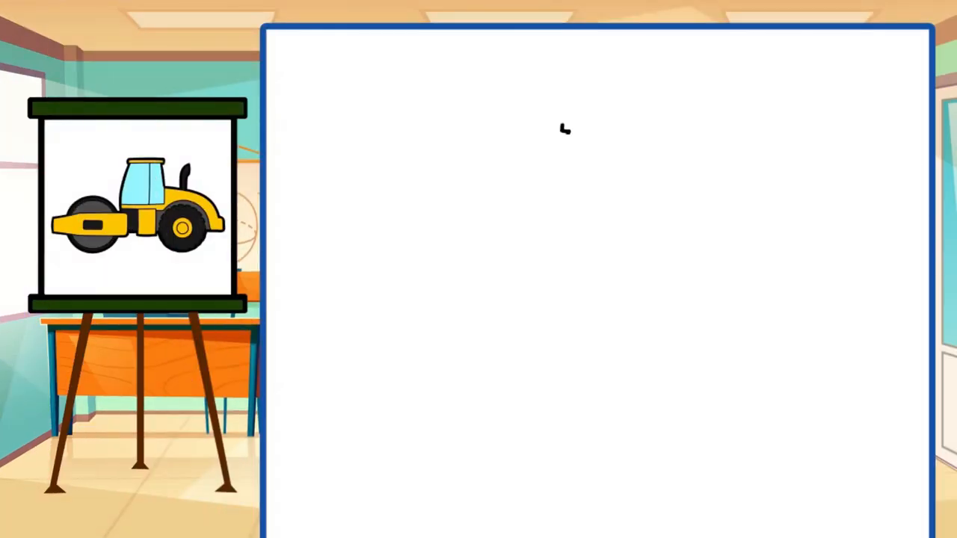
left_click_drag(567, 132, 537, 257)
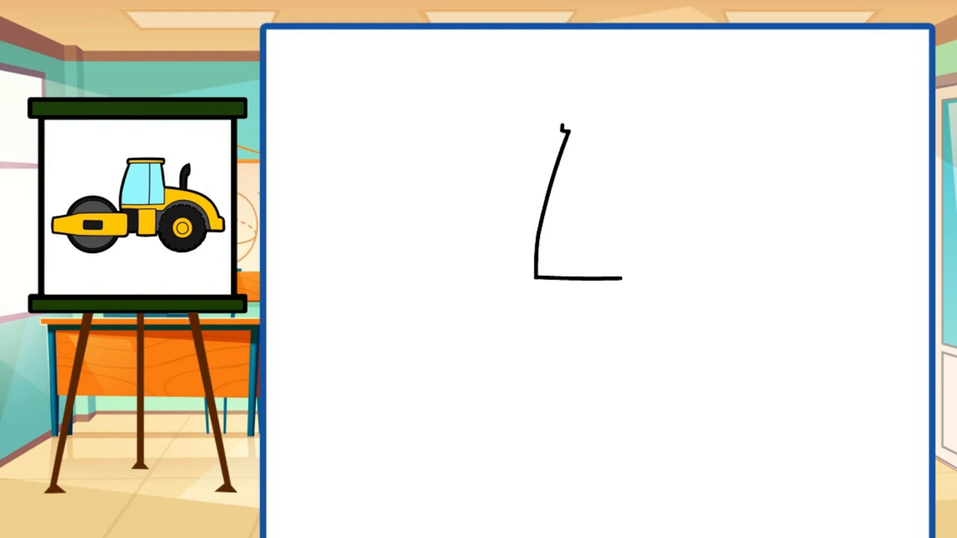
left_click_drag(619, 278, 688, 247)
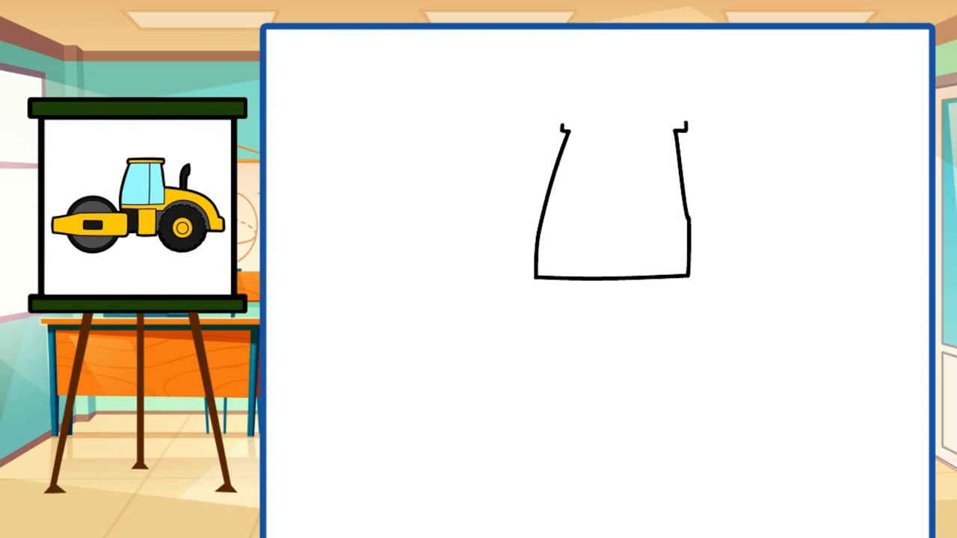
left_click_drag(561, 121, 685, 123)
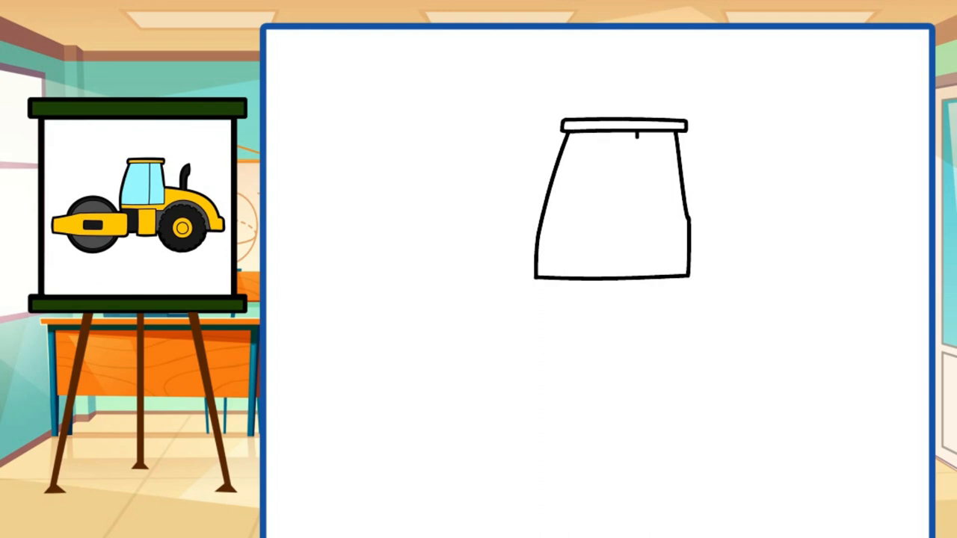
left_click_drag(636, 138, 636, 232)
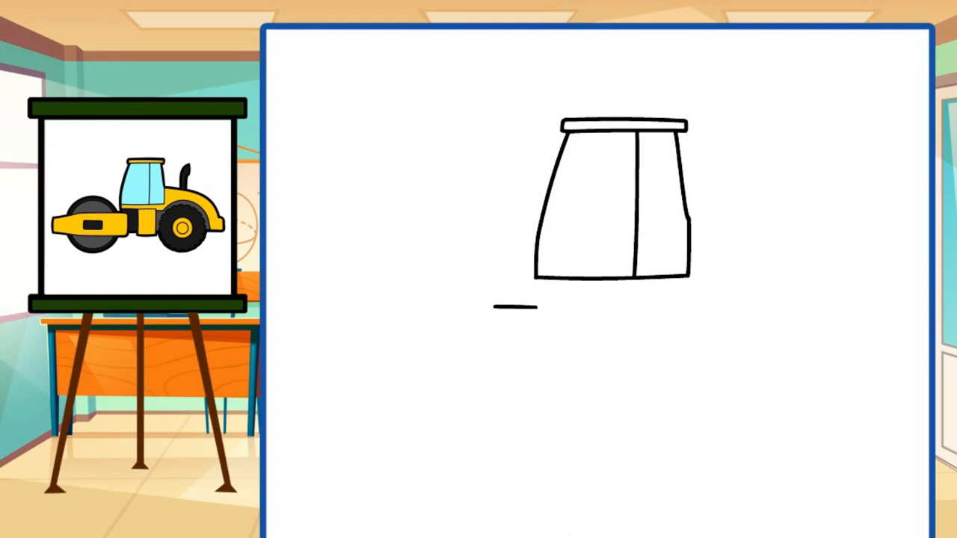
left_click_drag(535, 306, 406, 307)
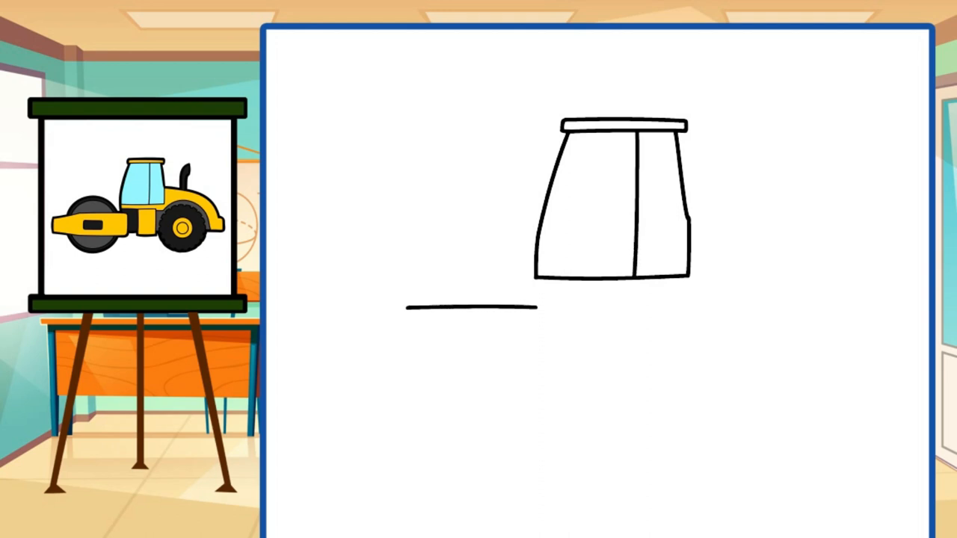
left_click_drag(407, 306, 311, 323)
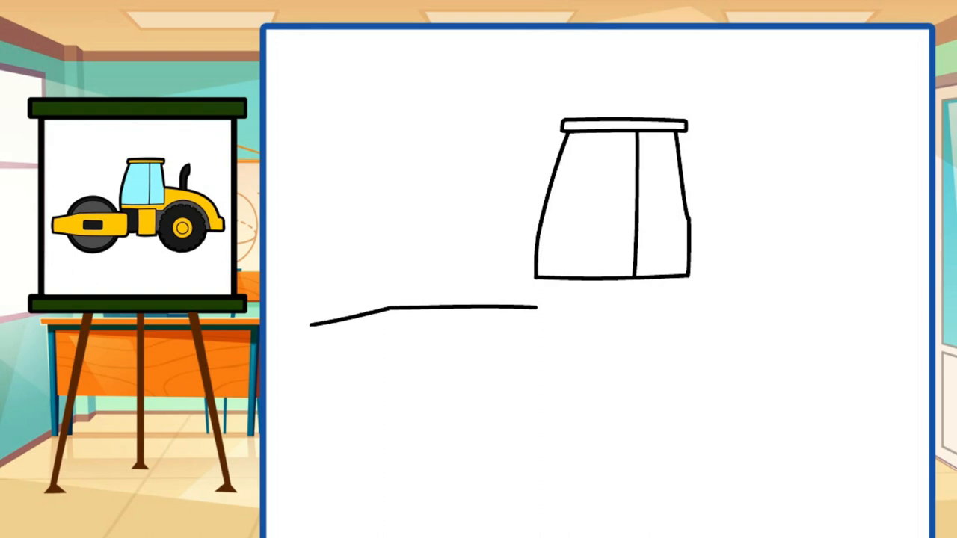
left_click_drag(311, 324, 344, 380)
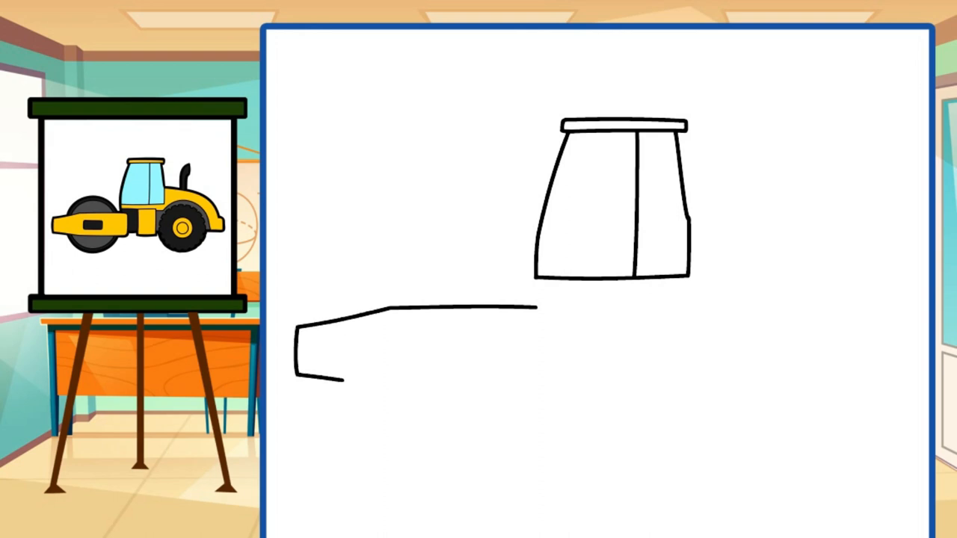
left_click_drag(344, 380, 441, 388)
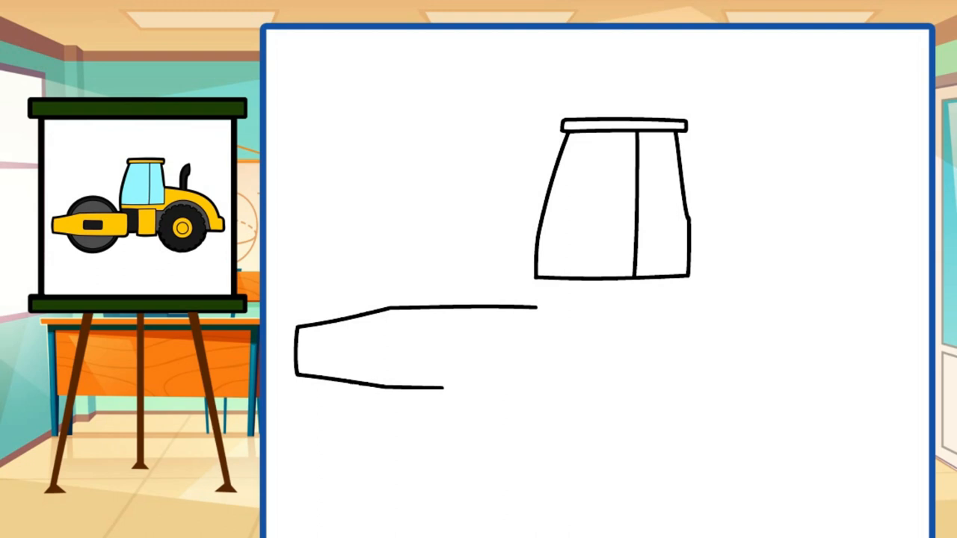
left_click_drag(441, 386, 554, 383)
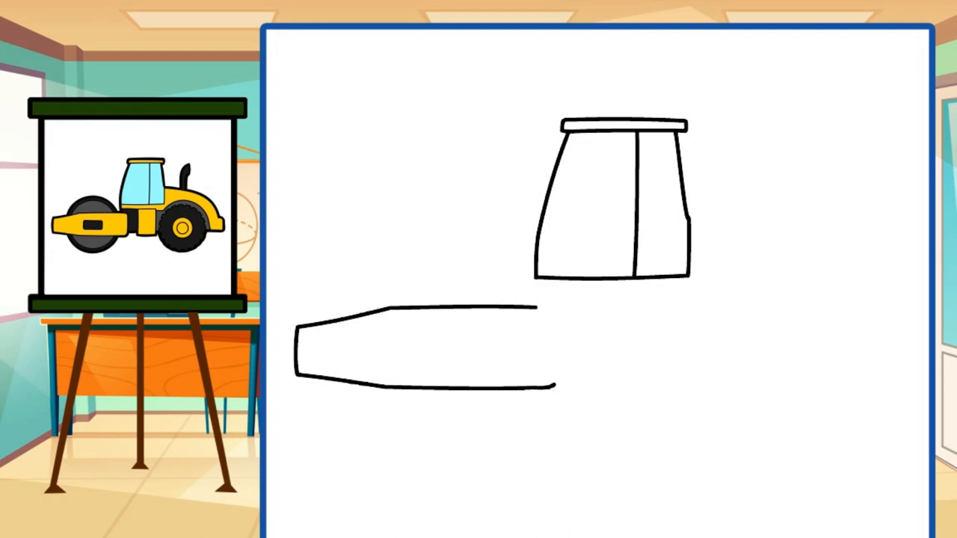
left_click_drag(536, 307, 553, 386)
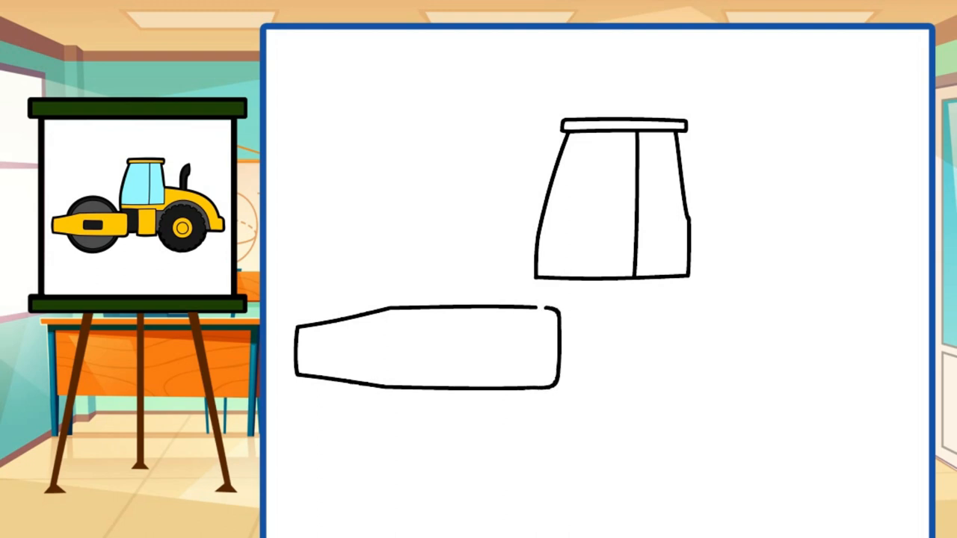
left_click_drag(407, 344, 441, 371)
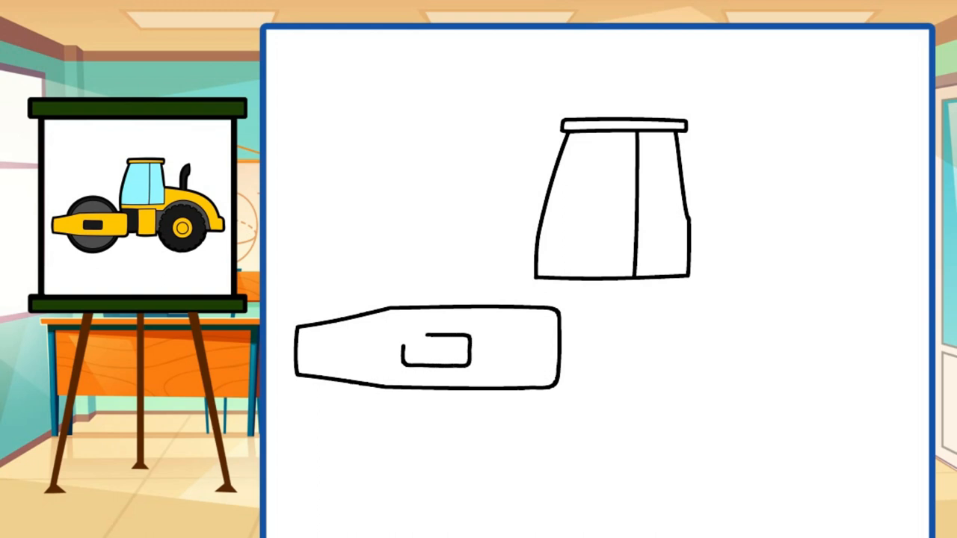
left_click_drag(490, 377, 512, 431)
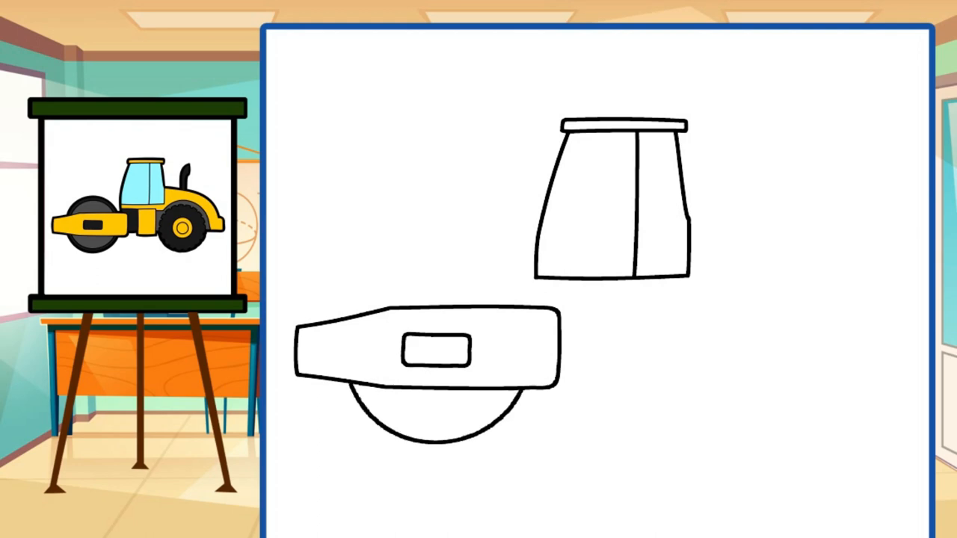
left_click_drag(403, 257, 347, 314)
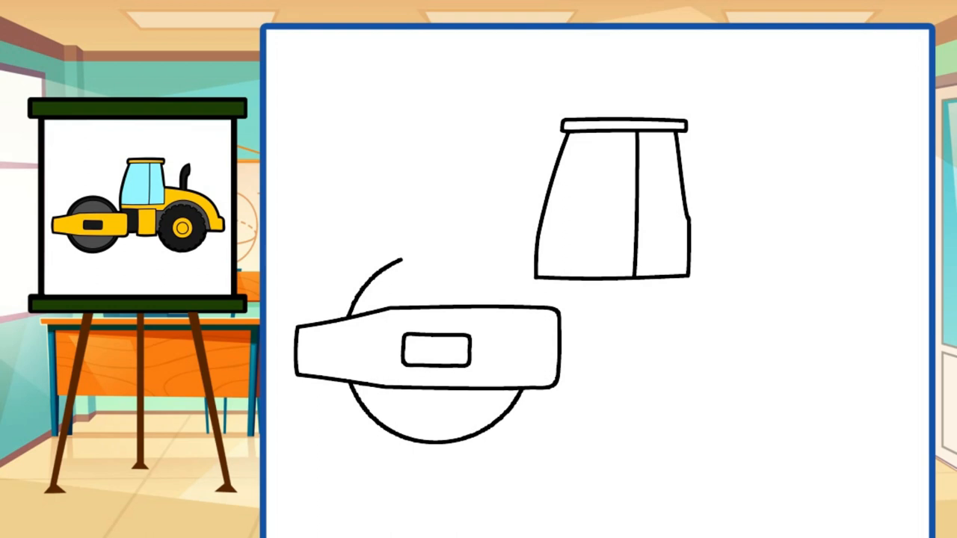
left_click_drag(404, 258, 476, 257)
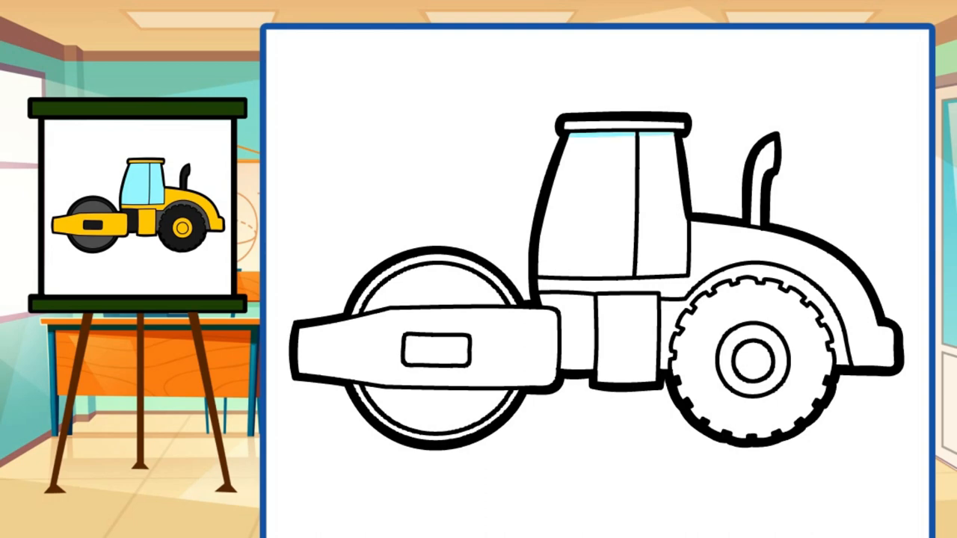
left_click(614, 210)
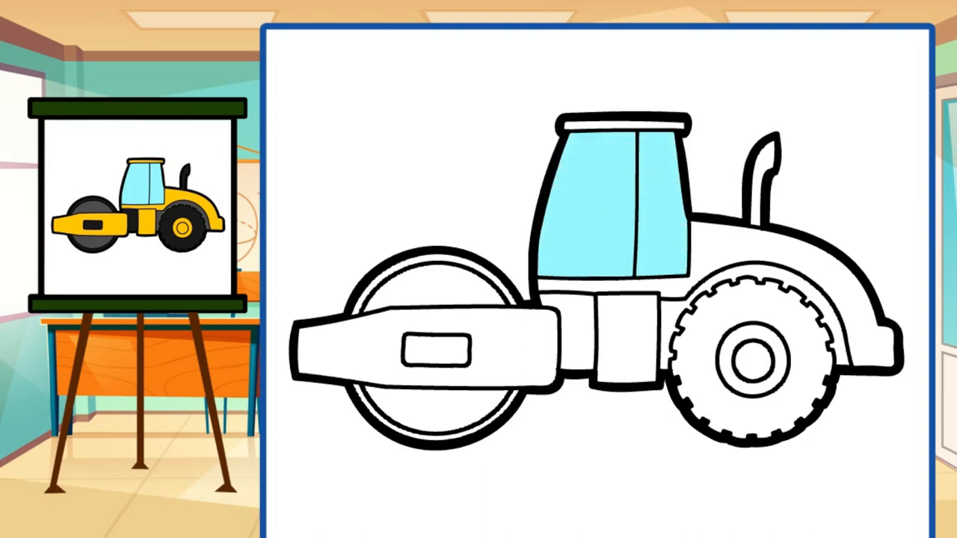
left_click(626, 125)
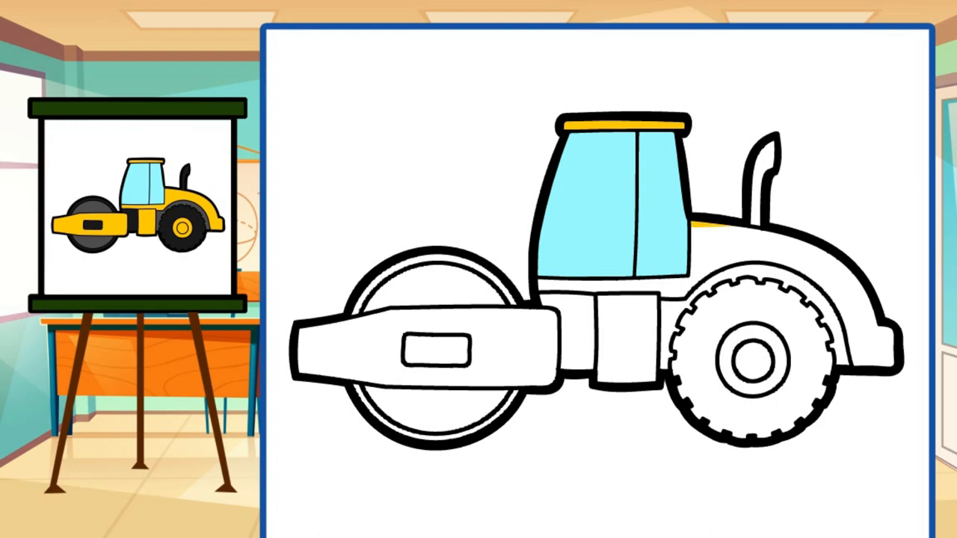